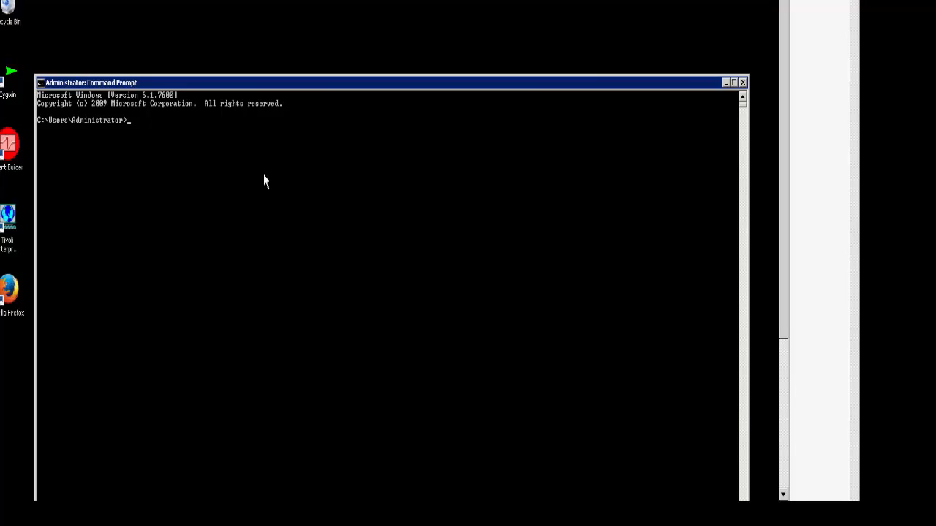
{"action": "mouse_move", "coordinate": [249, 90]}
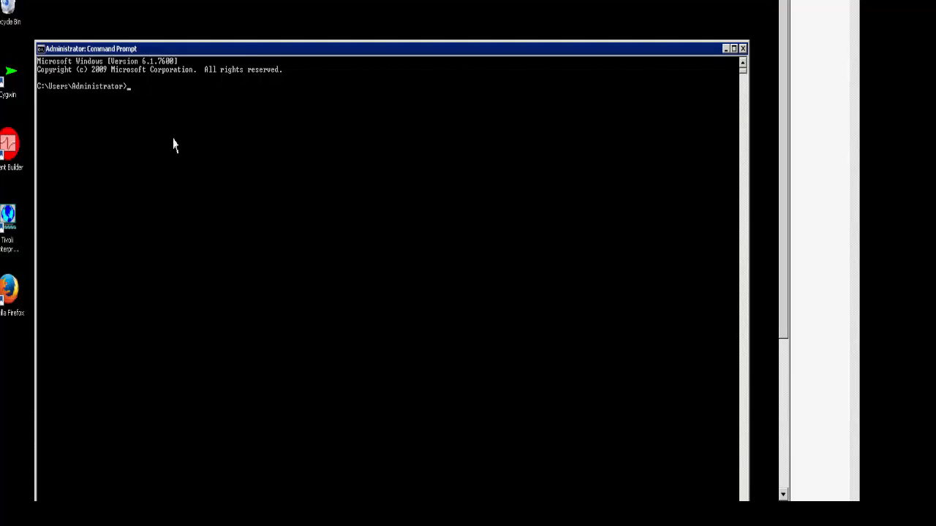
{"action": "mouse_move", "coordinate": [181, 148]}
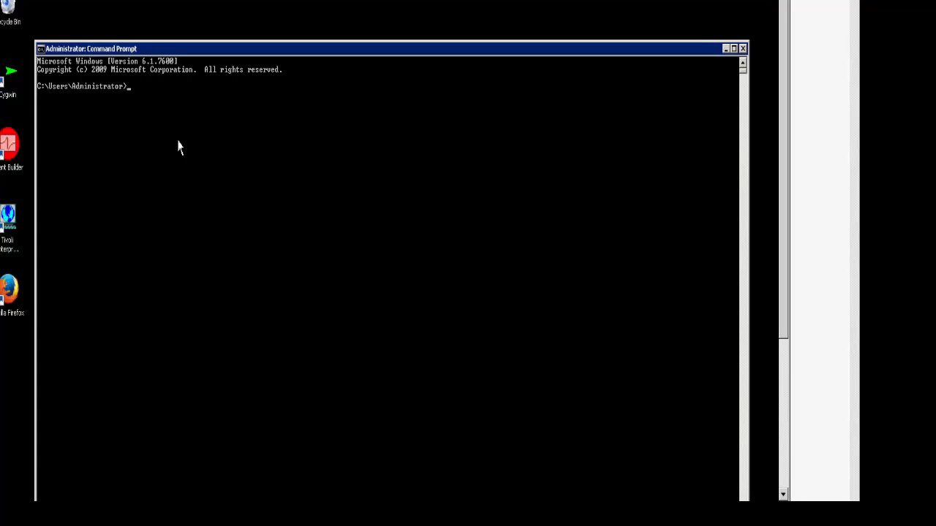
Step: Run kincinfo, then clear the console back to the Administrator prompt
{"action": "type", "text": "kincinfo -"}
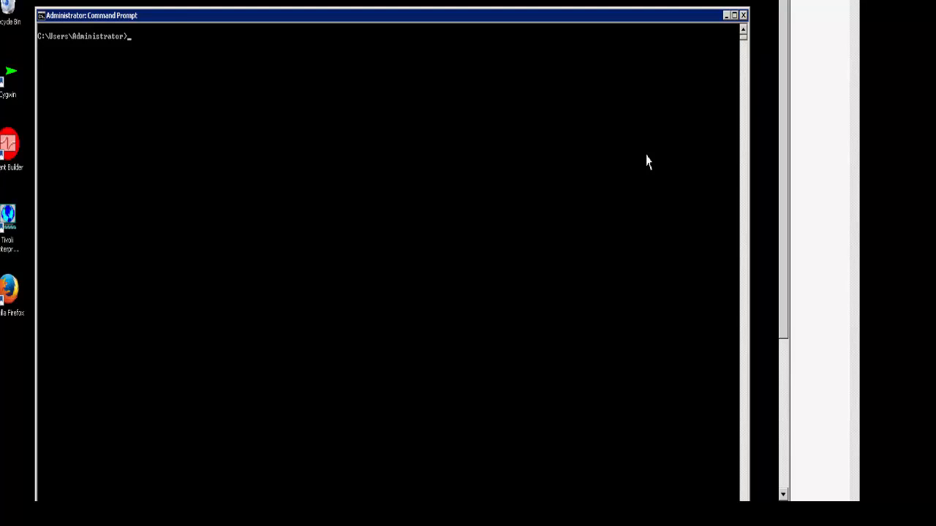
Step: List environment variables with set and copy the TEMP path via Edit > Copy
{"action": "type", "text": "set"}
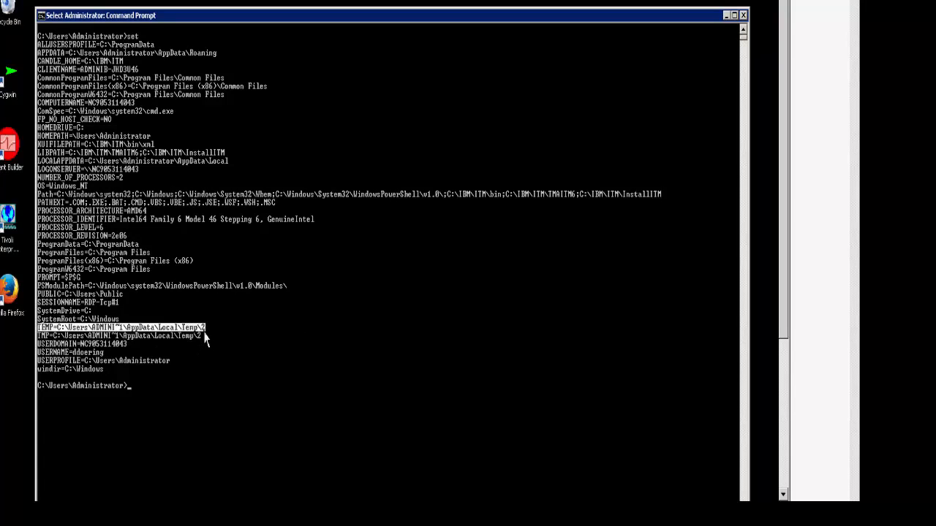
{"action": "left_click", "coordinate": [41, 14]}
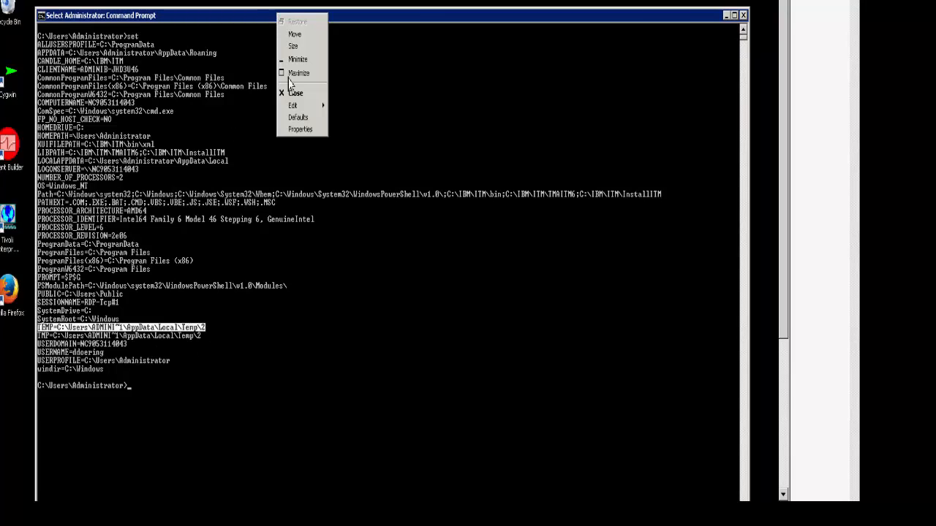
{"action": "left_click", "coordinate": [293, 105]}
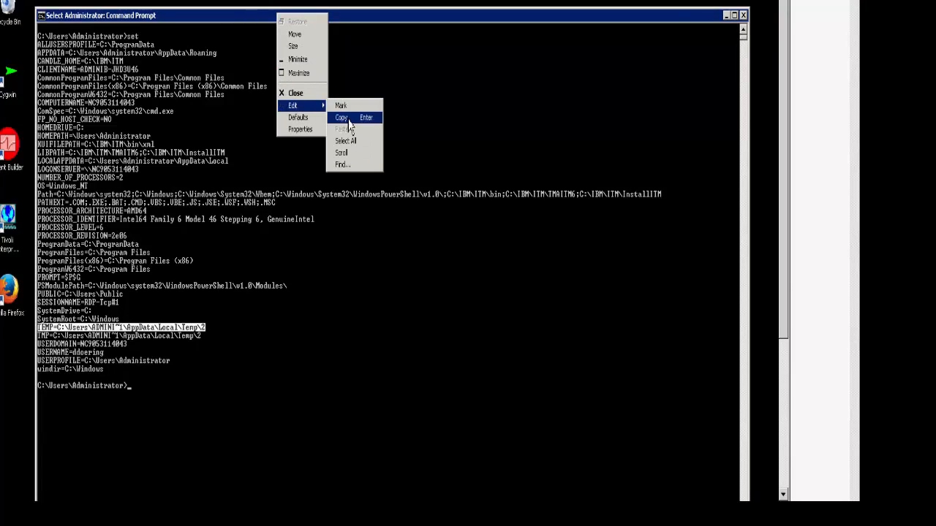
{"action": "left_click", "coordinate": [340, 117]}
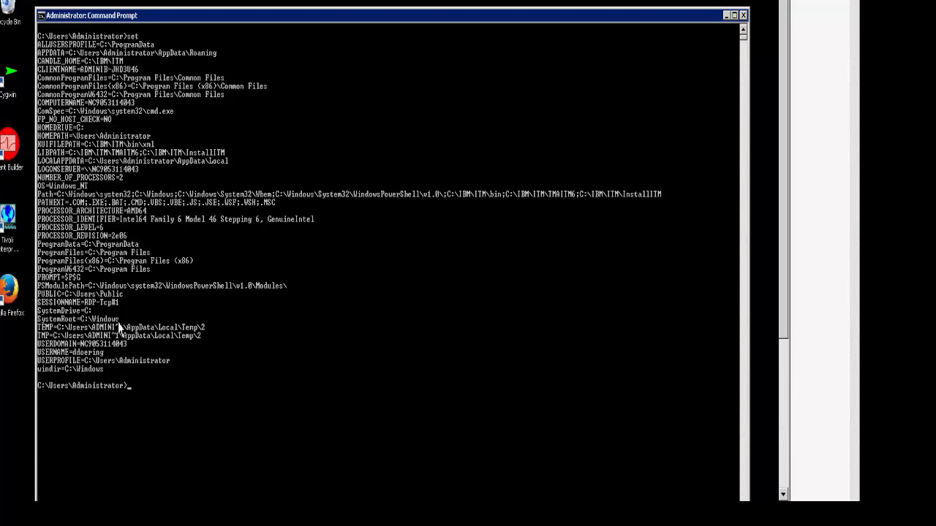
{"action": "mouse_move", "coordinate": [810, 232]}
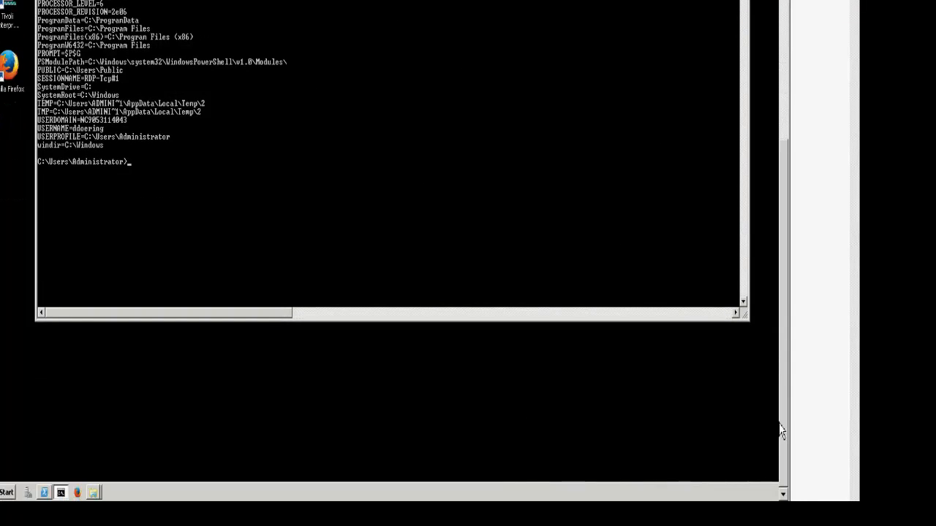
{"action": "mouse_move", "coordinate": [129, 480]}
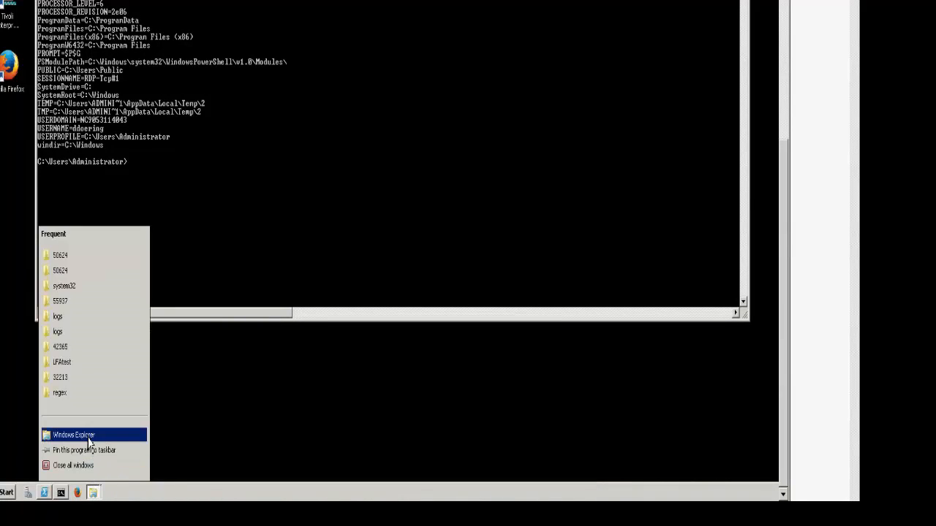
Step: Check Local Disk (C:) properties showing about 47 GB used of 49.9 GB
{"action": "left_click", "coordinate": [73, 436]}
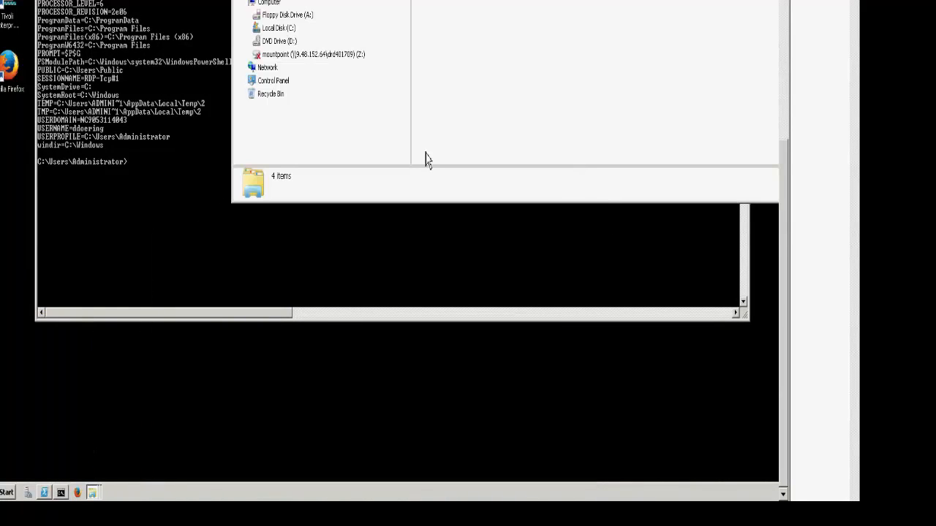
{"action": "left_click", "coordinate": [278, 28]}
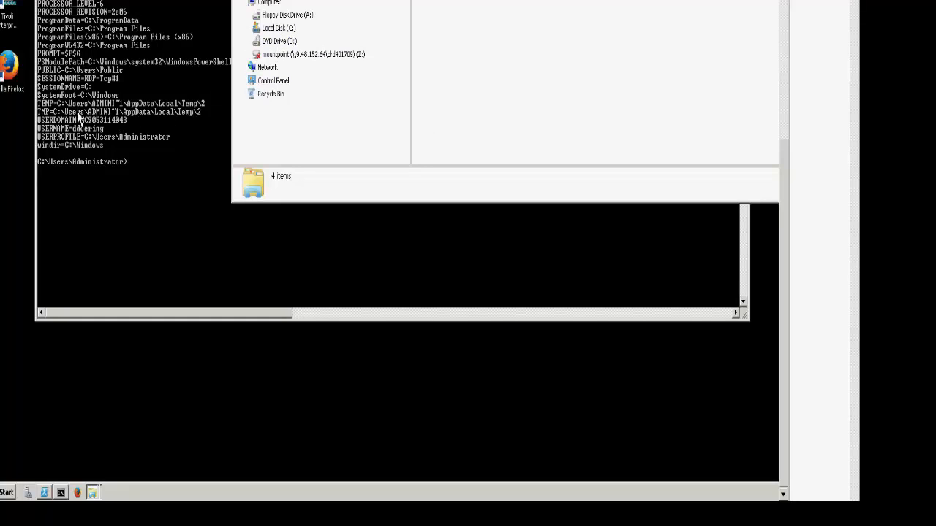
{"action": "left_click", "coordinate": [278, 28]}
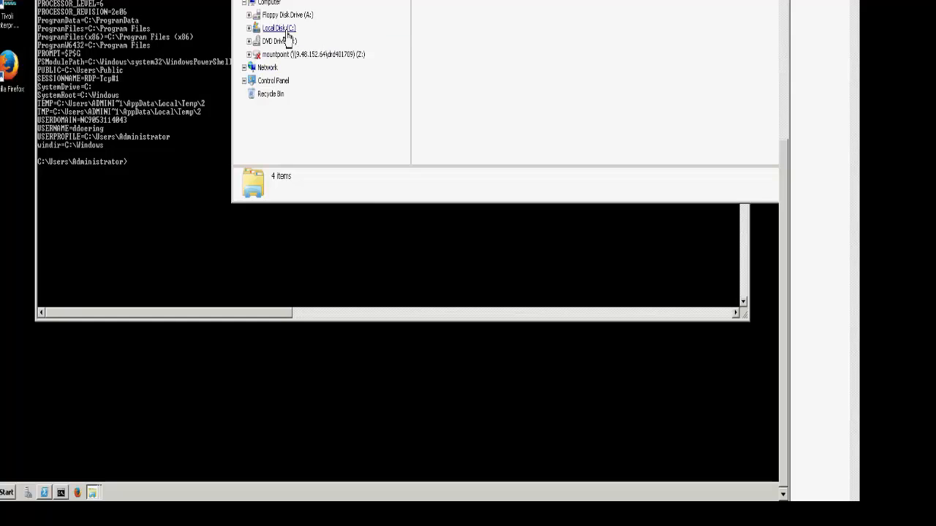
{"action": "right_click", "coordinate": [276, 28]}
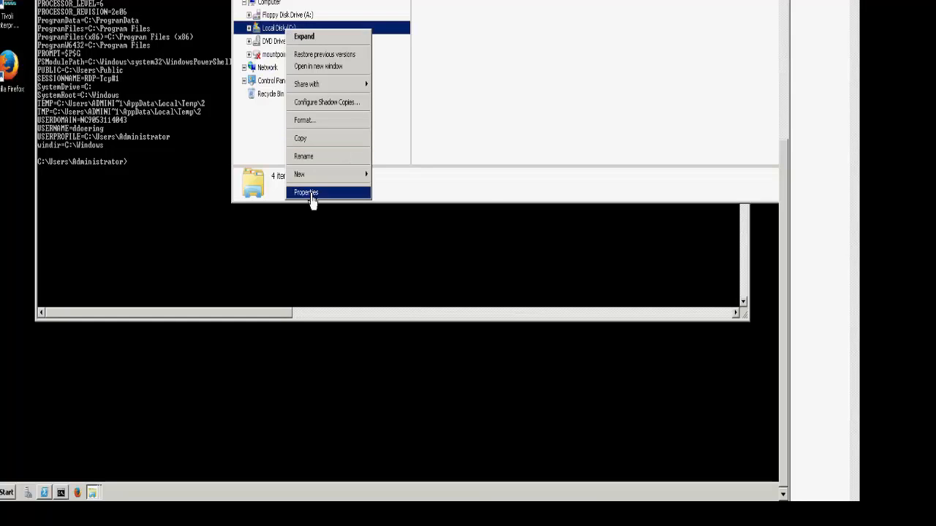
{"action": "left_click", "coordinate": [305, 192]}
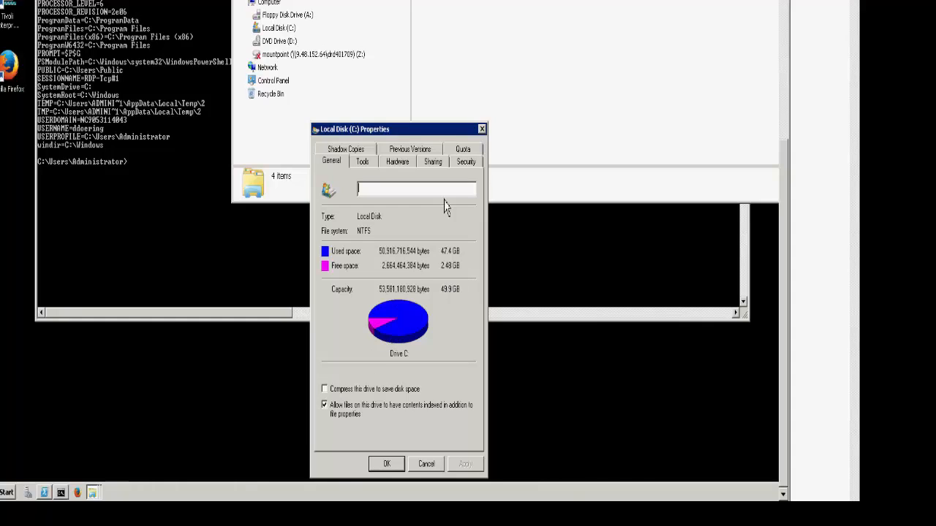
{"action": "left_click", "coordinate": [427, 463]}
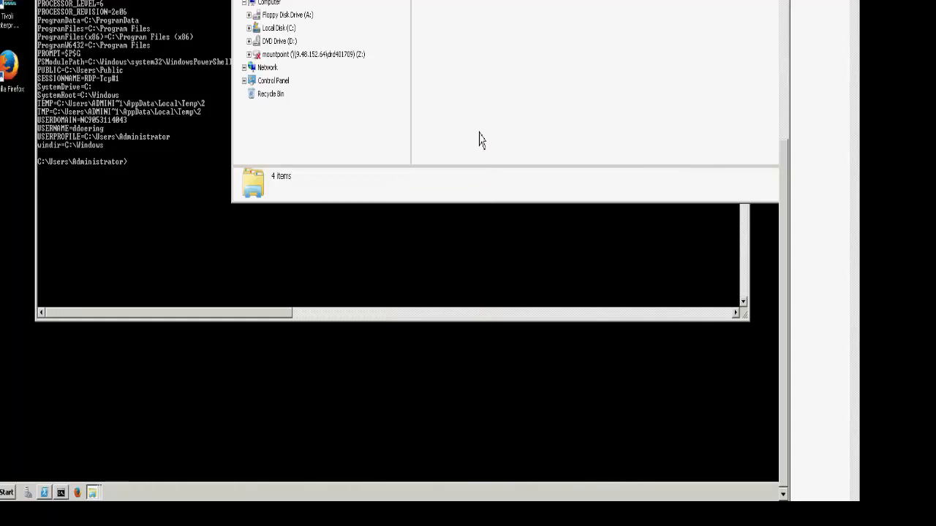
{"action": "mouse_move", "coordinate": [784, 284]}
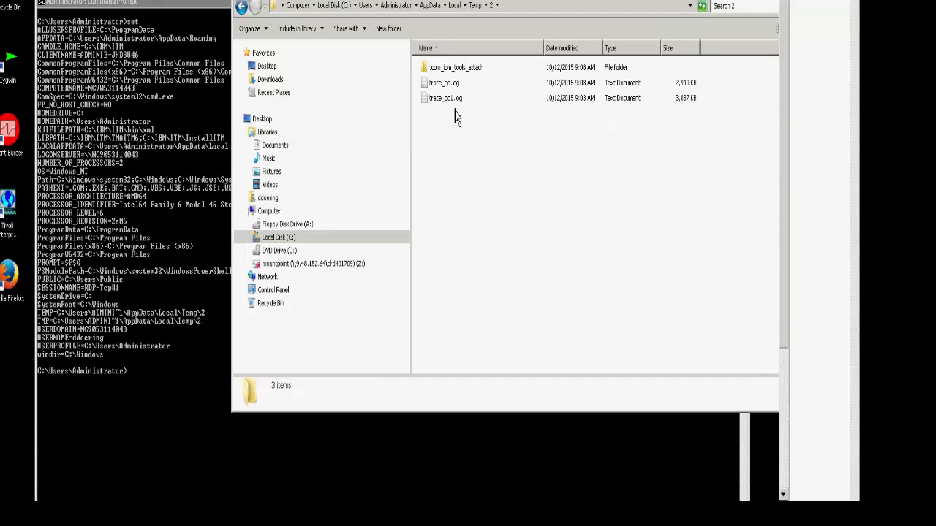
{"action": "mouse_move", "coordinate": [448, 145]}
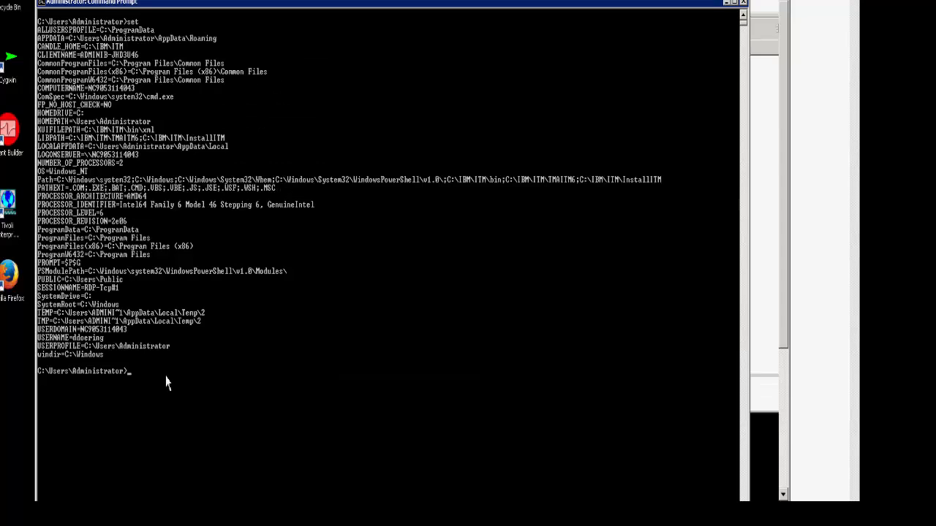
Step: Run tacmd pdcollect to start data collection on the local machine
{"action": "type", "text": "tacmd"}
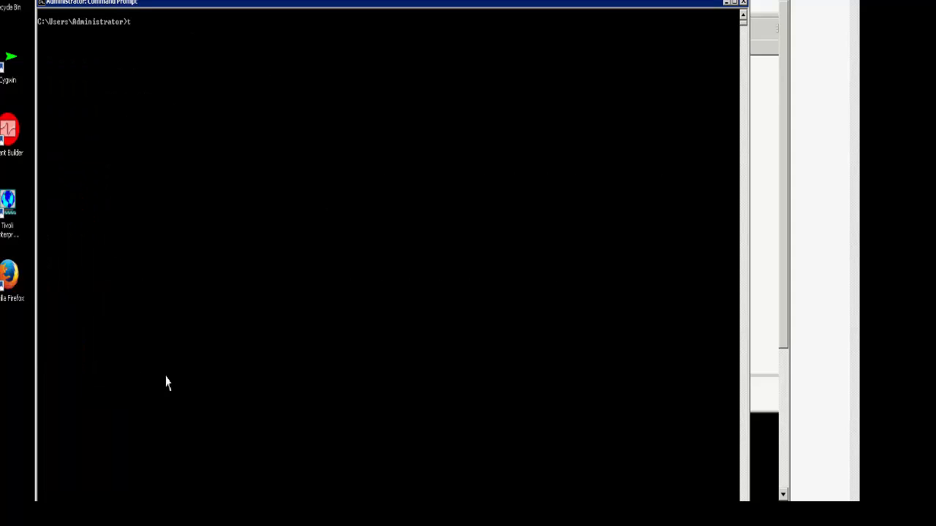
{"action": "type", "text": "acmd pdco"}
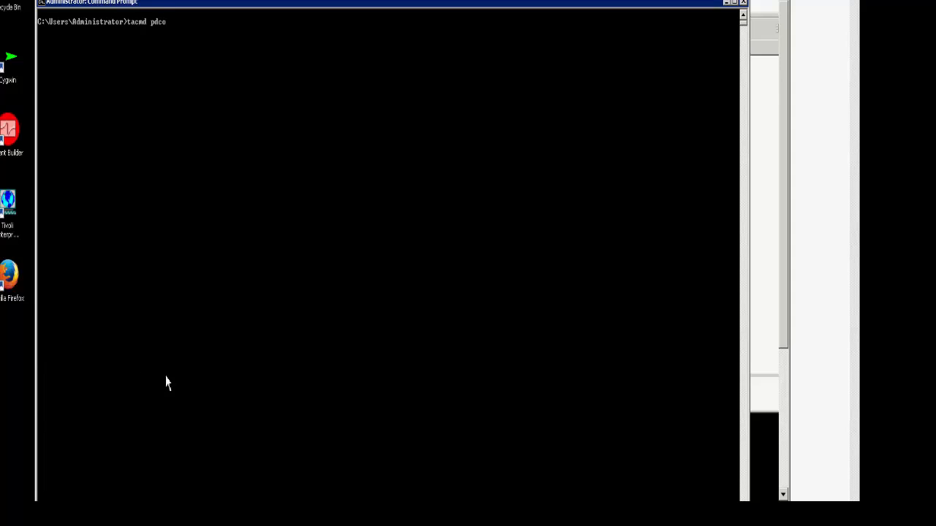
{"action": "type", "text": "llect"}
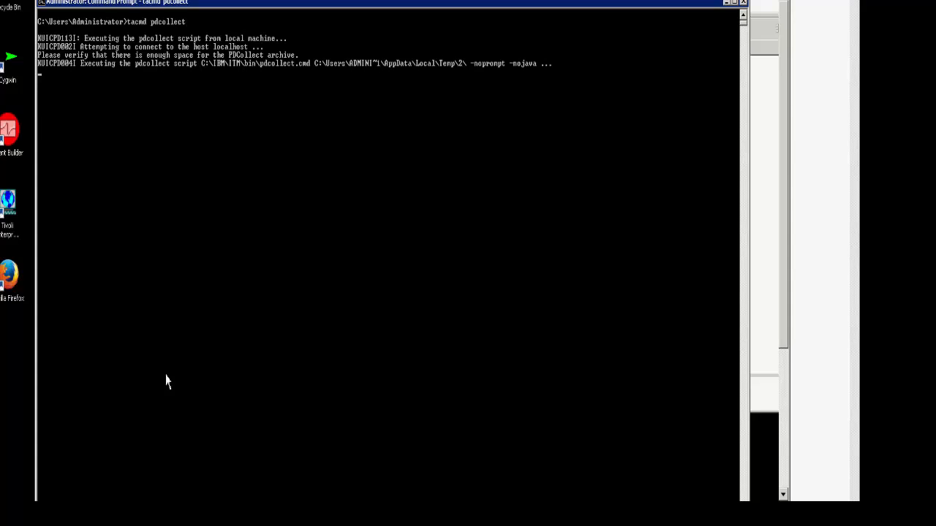
{"action": "mouse_move", "coordinate": [155, 108]}
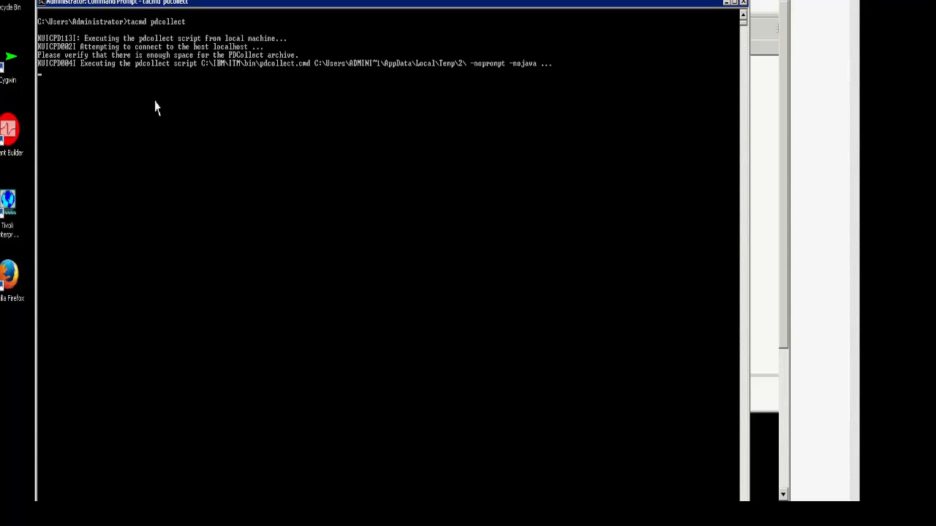
{"action": "mouse_move", "coordinate": [289, 164]}
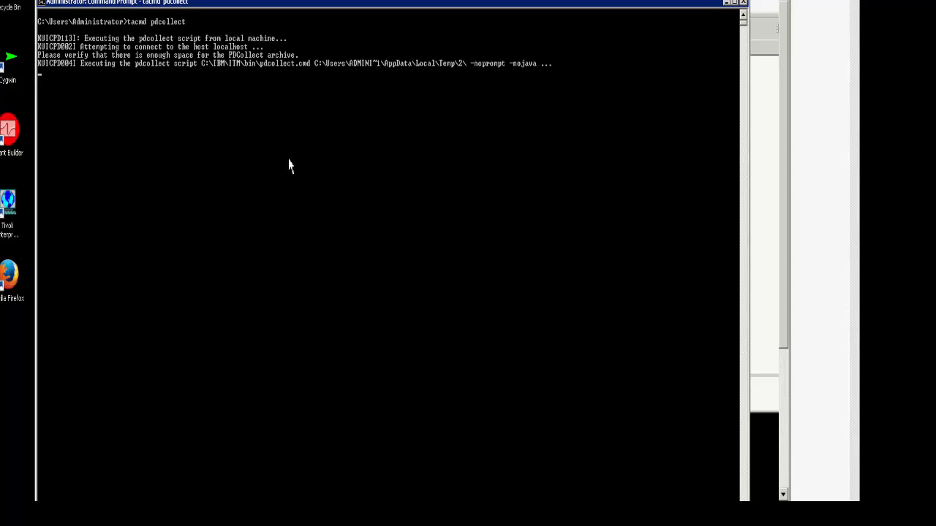
{"action": "mouse_move", "coordinate": [293, 47]}
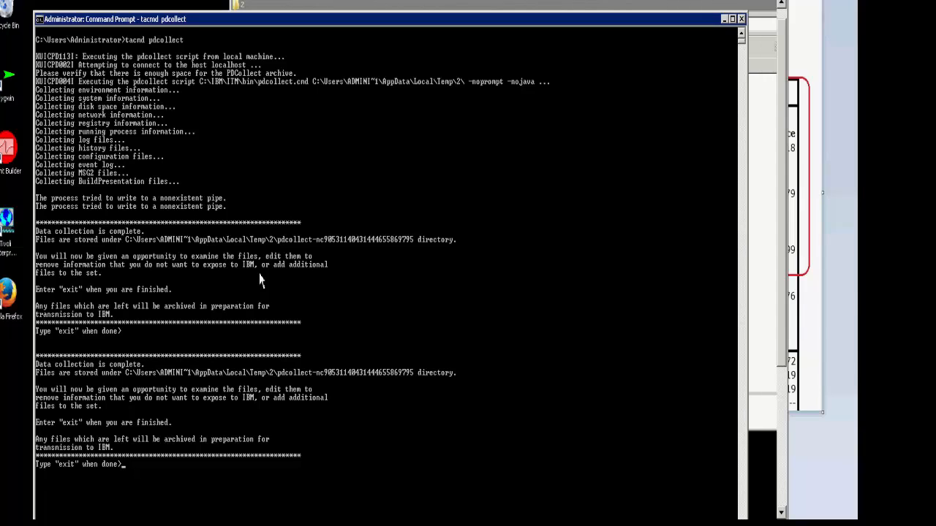
{"action": "mouse_move", "coordinate": [159, 191]}
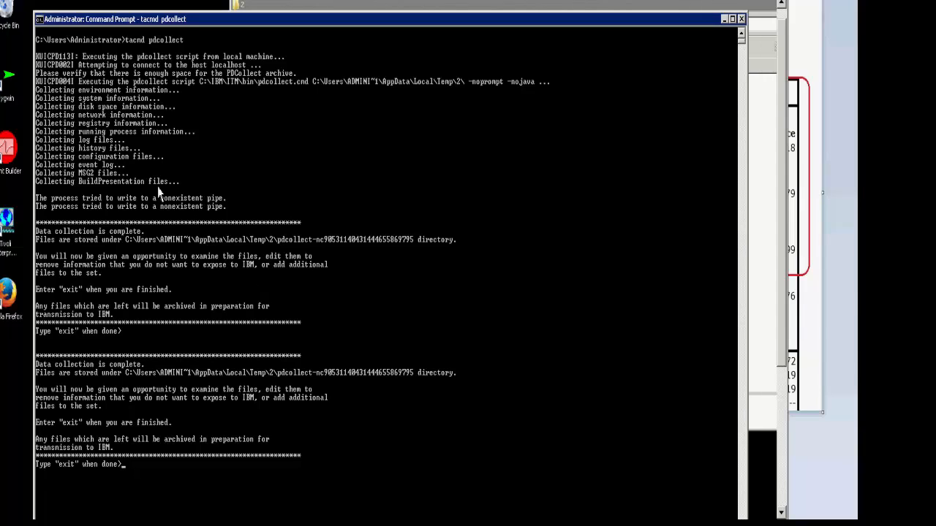
{"action": "mouse_move", "coordinate": [99, 286]}
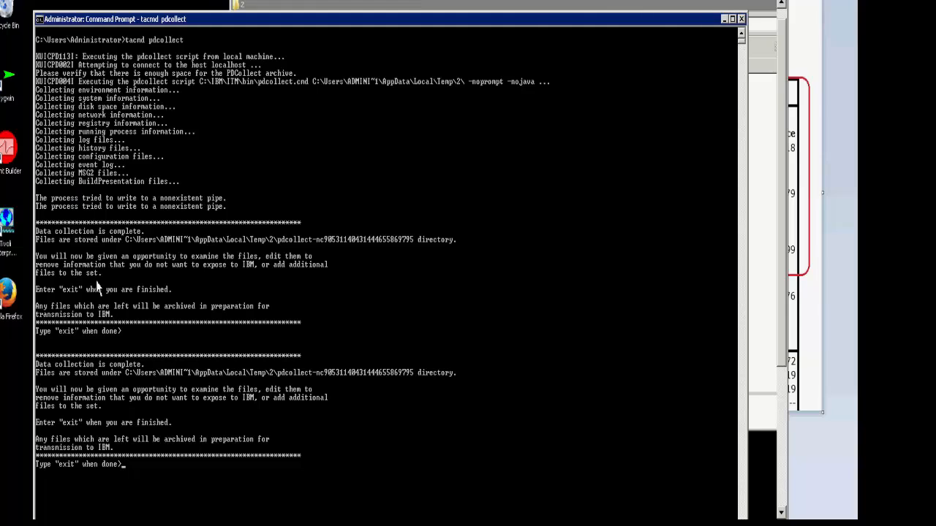
{"action": "mouse_move", "coordinate": [116, 331]}
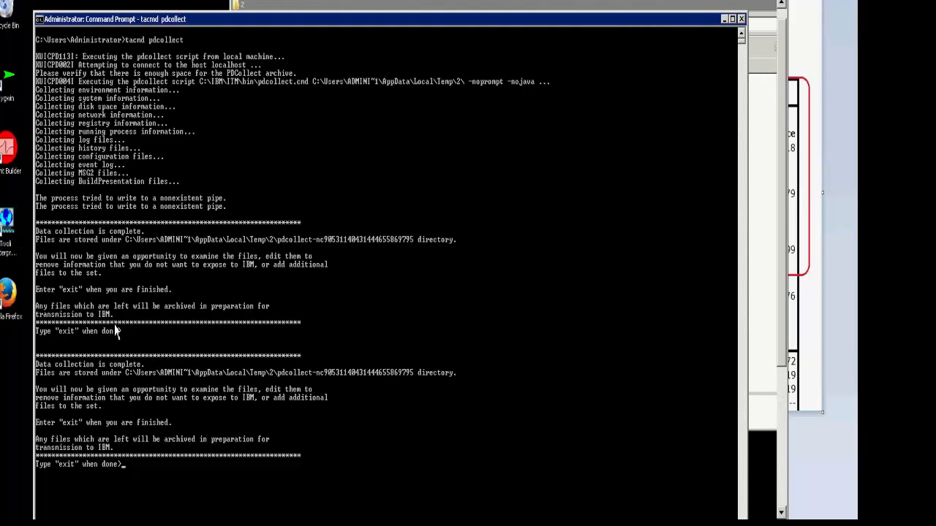
{"action": "mouse_move", "coordinate": [161, 331]}
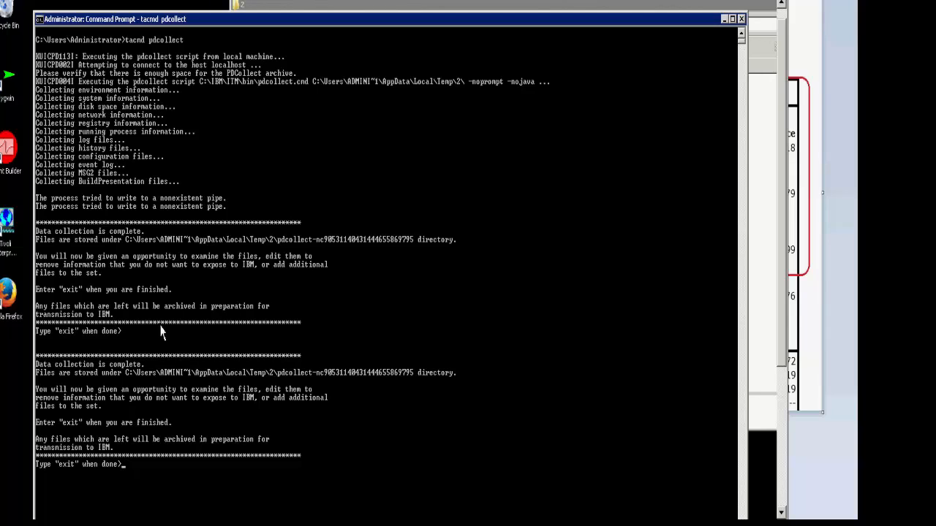
{"action": "mouse_move", "coordinate": [709, 254]}
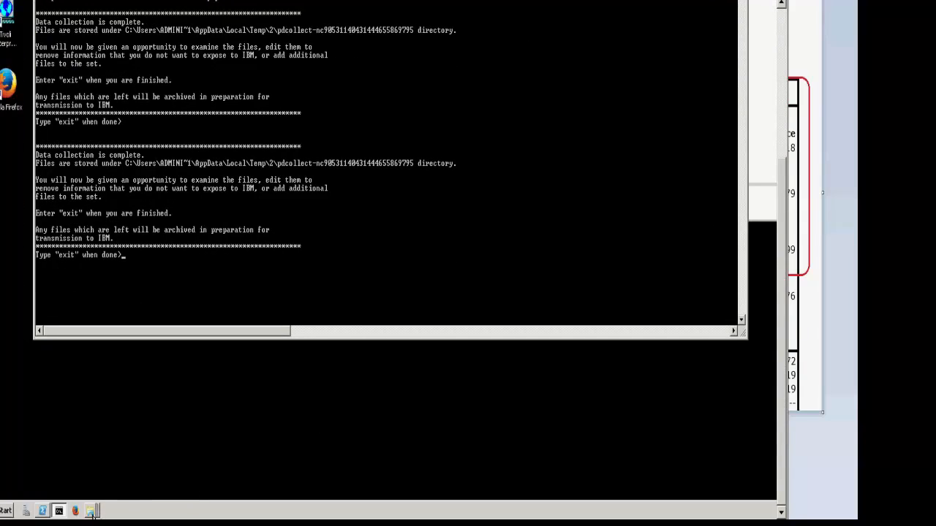
Step: Drill into pdcollect > autopdzip > autopd > IBM to view the 28 collected items
{"action": "left_click", "coordinate": [91, 510]}
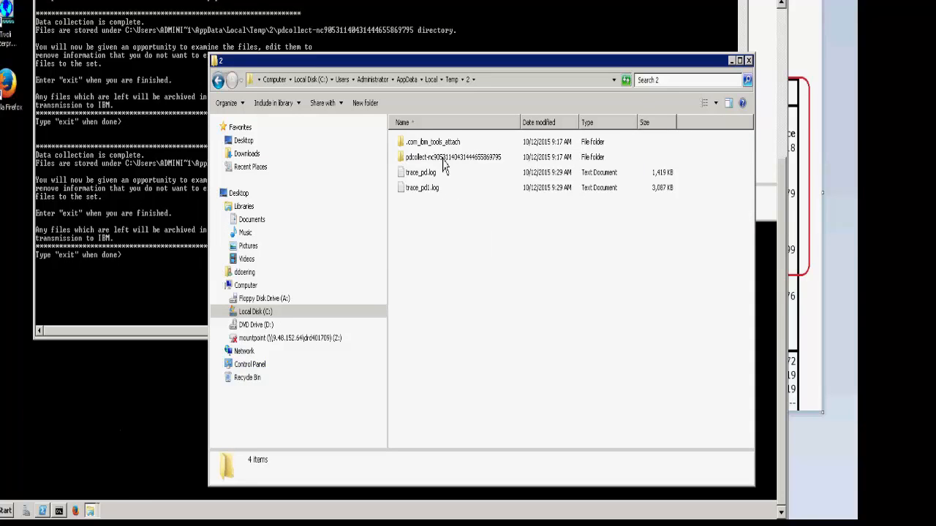
{"action": "mouse_move", "coordinate": [426, 163]}
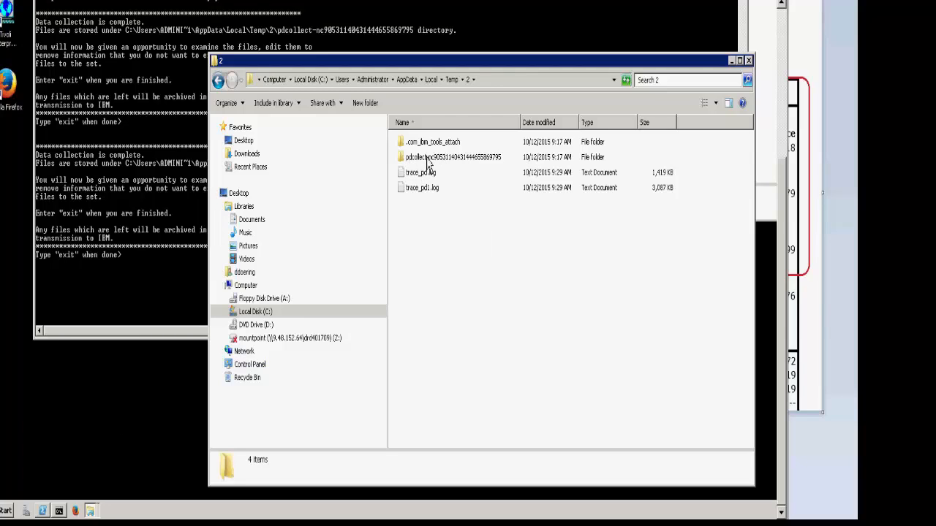
{"action": "double_click", "coordinate": [453, 158]}
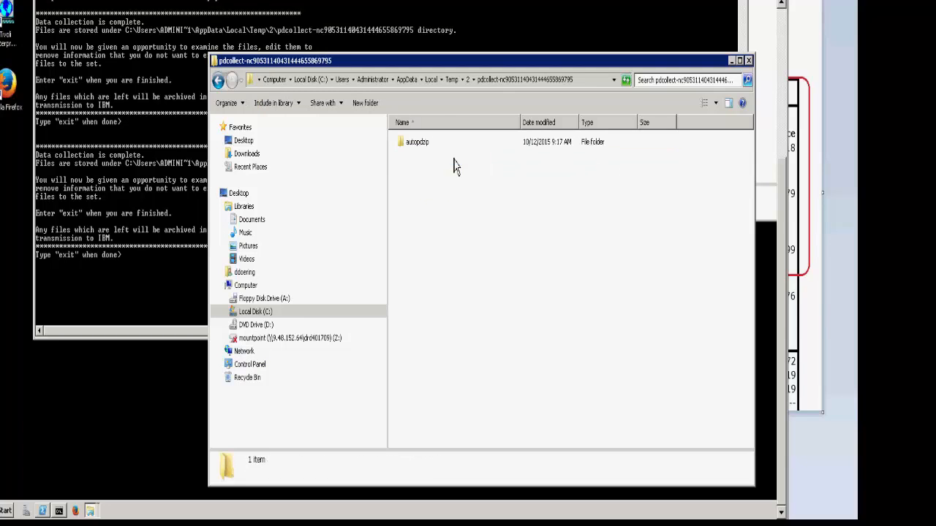
{"action": "double_click", "coordinate": [416, 140]}
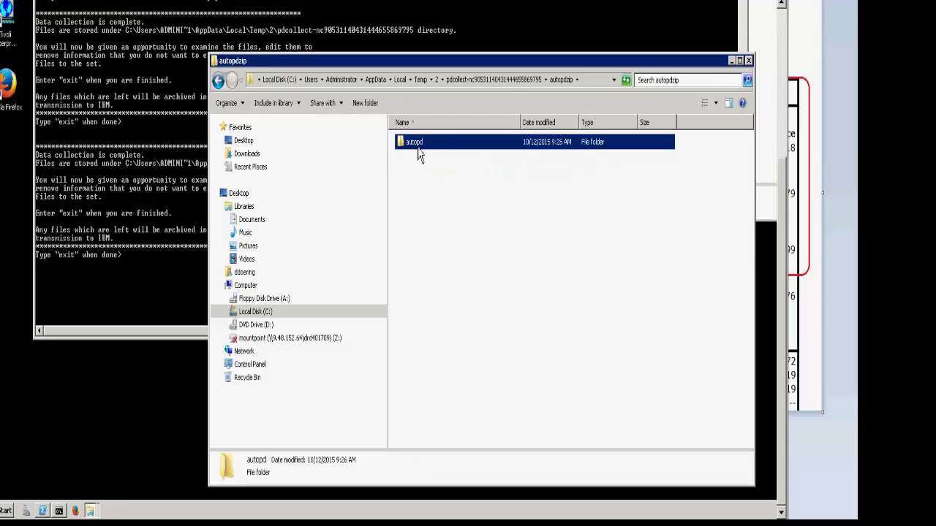
{"action": "double_click", "coordinate": [412, 142]}
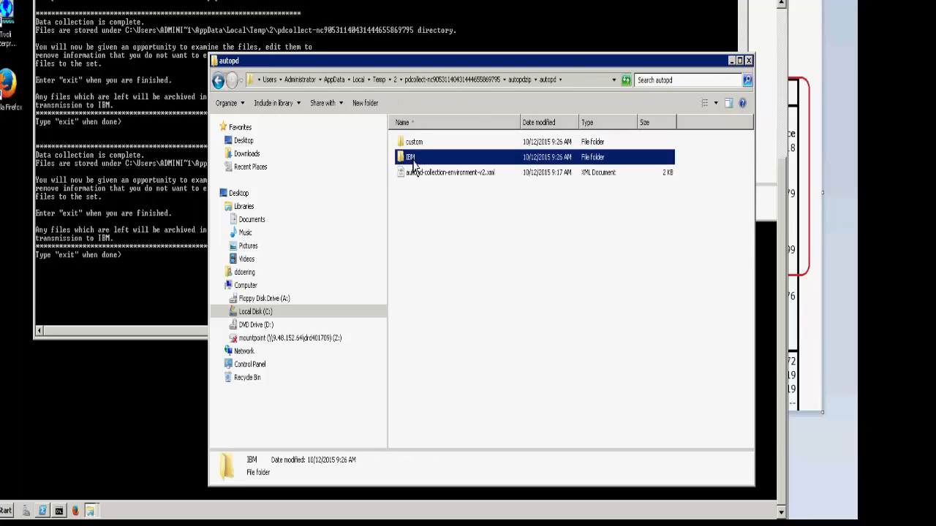
{"action": "double_click", "coordinate": [410, 157]}
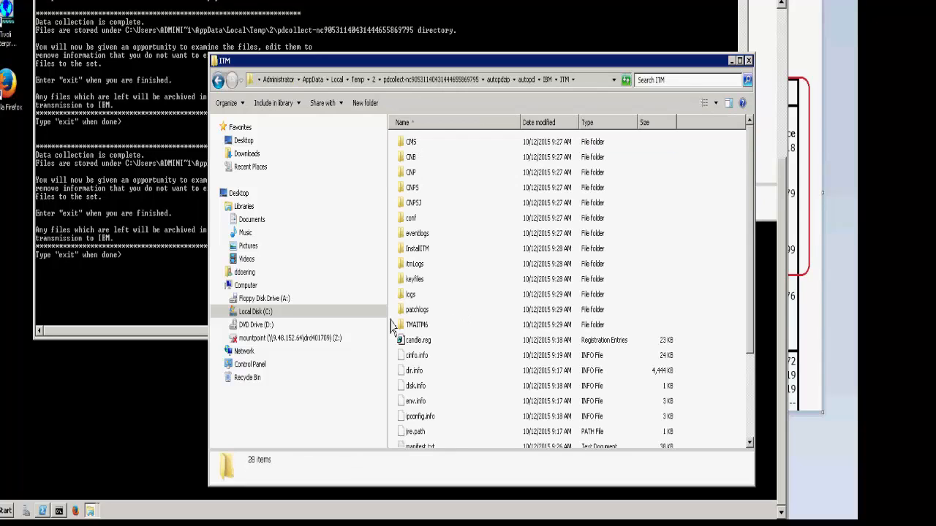
{"action": "mouse_move", "coordinate": [471, 314]}
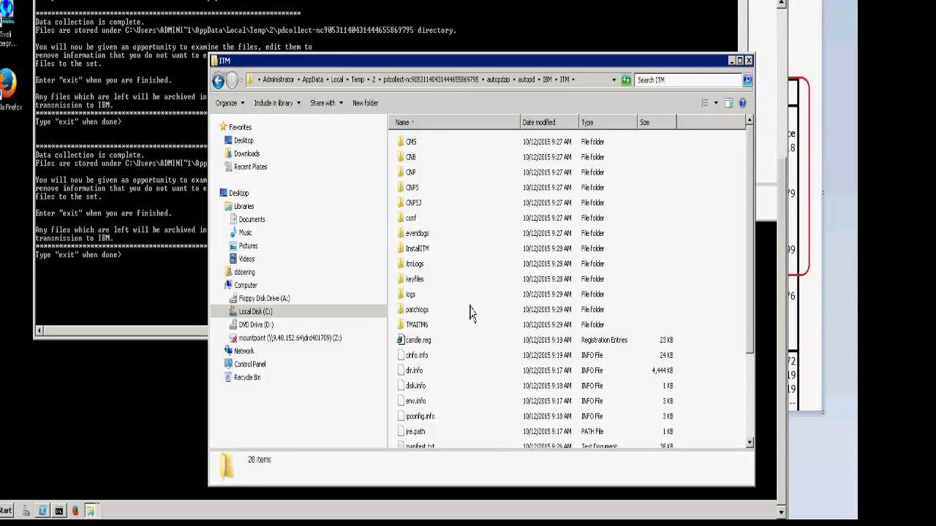
{"action": "mouse_move", "coordinate": [444, 369]}
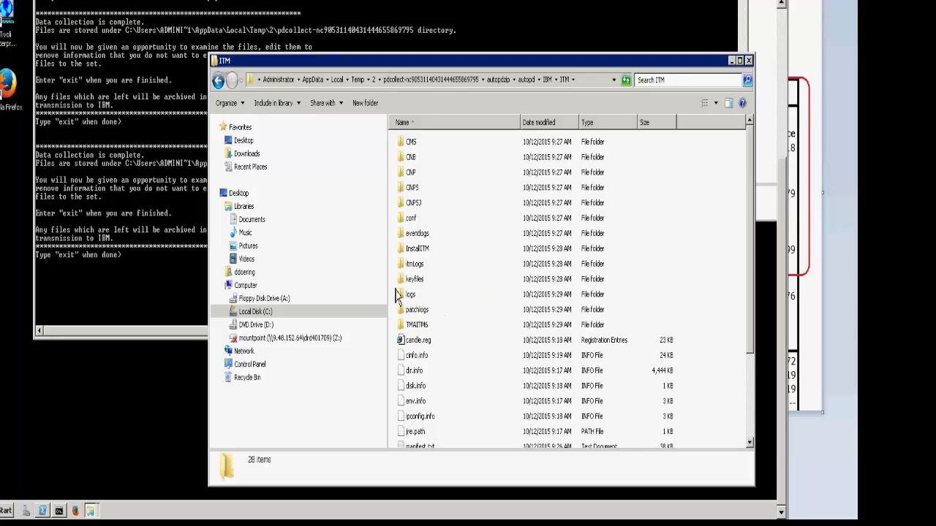
{"action": "mouse_move", "coordinate": [406, 199]}
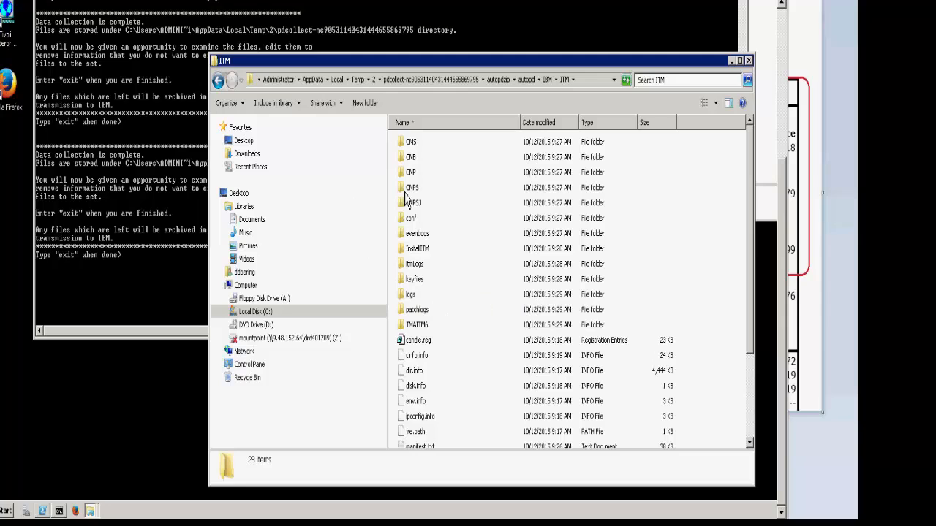
{"action": "mouse_move", "coordinate": [415, 261]}
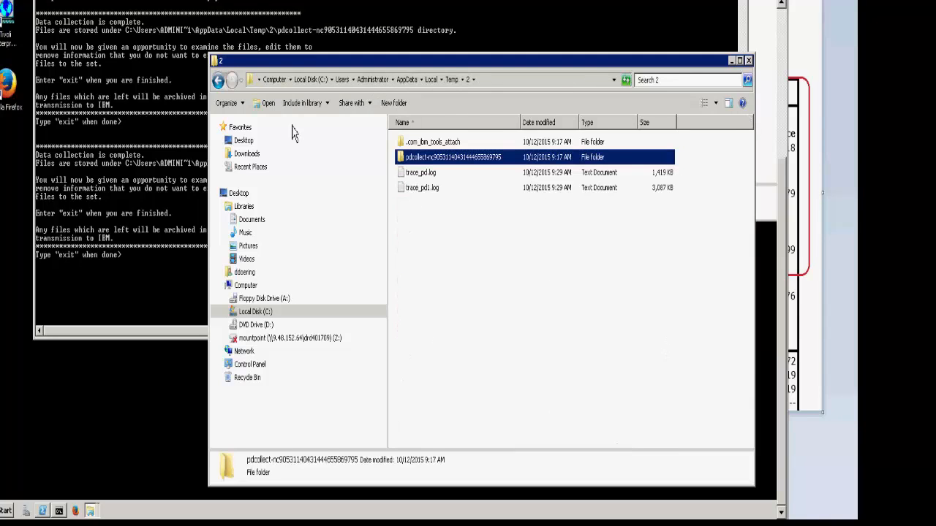
{"action": "mouse_move", "coordinate": [143, 273]}
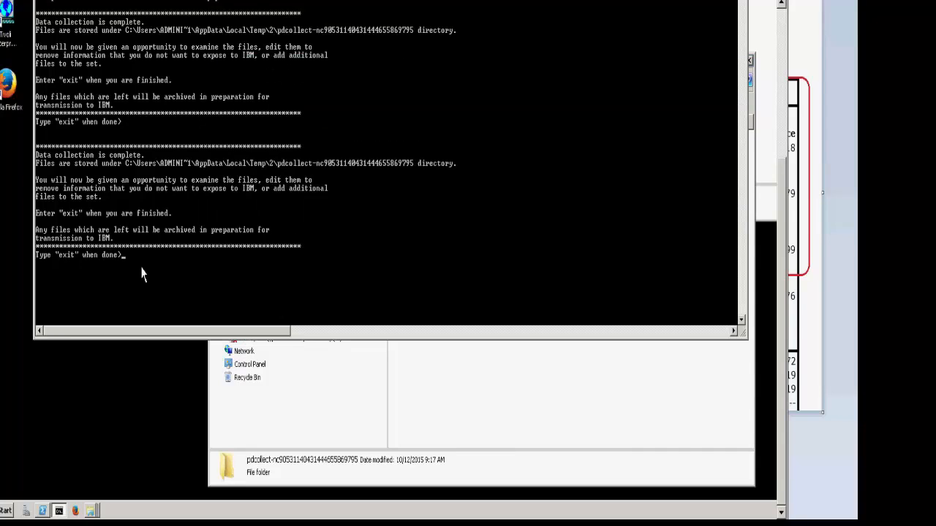
Step: Enter exit so pdcollect archives the collected files into a jar under Temp 2
{"action": "type", "text": "exit"}
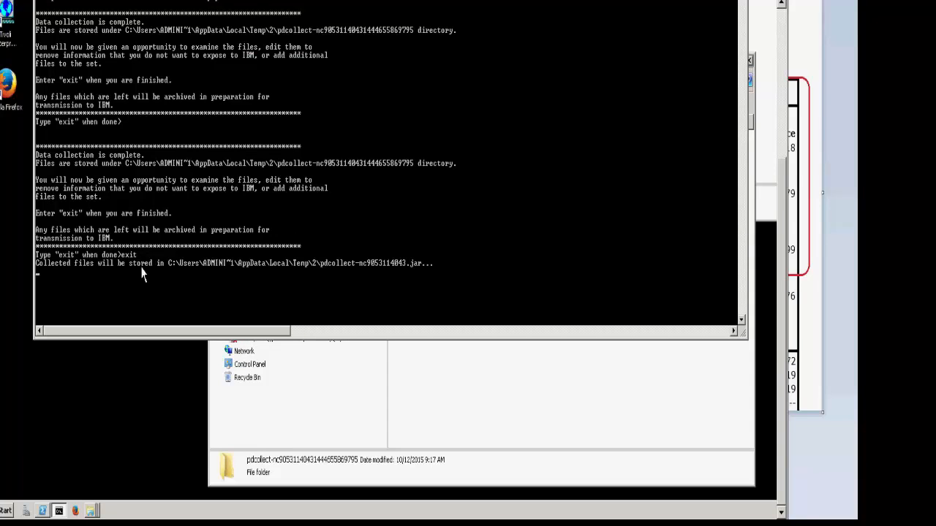
{"action": "mouse_move", "coordinate": [353, 155]}
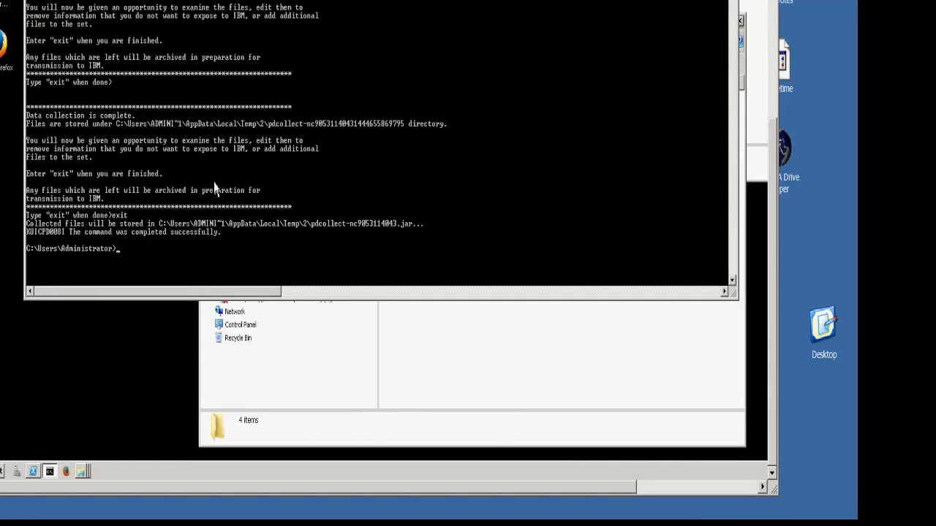
{"action": "mouse_move", "coordinate": [44, 241]}
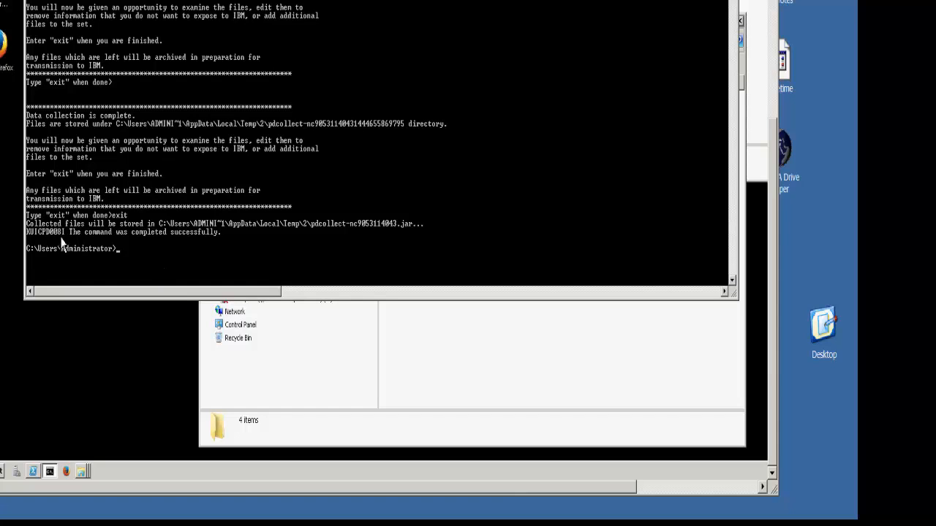
{"action": "mouse_move", "coordinate": [70, 241]}
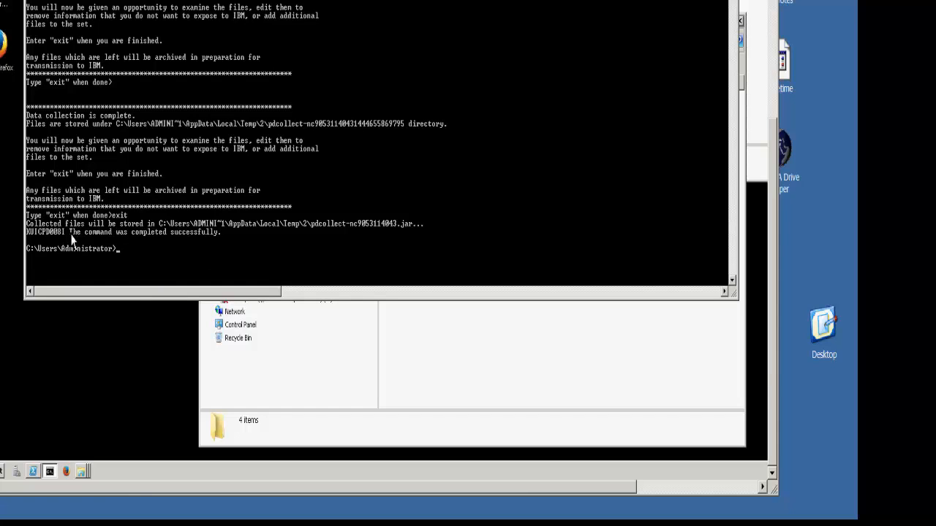
{"action": "mouse_move", "coordinate": [456, 372]}
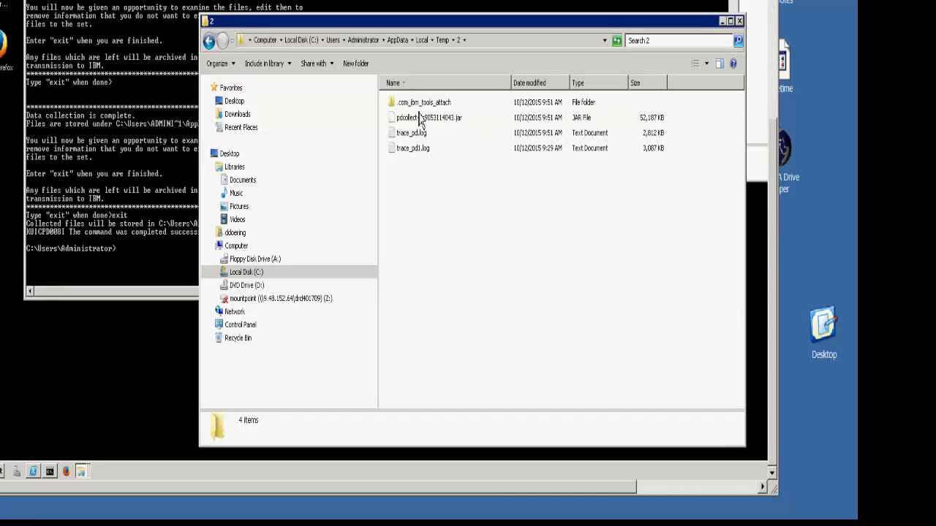
{"action": "mouse_move", "coordinate": [431, 132]}
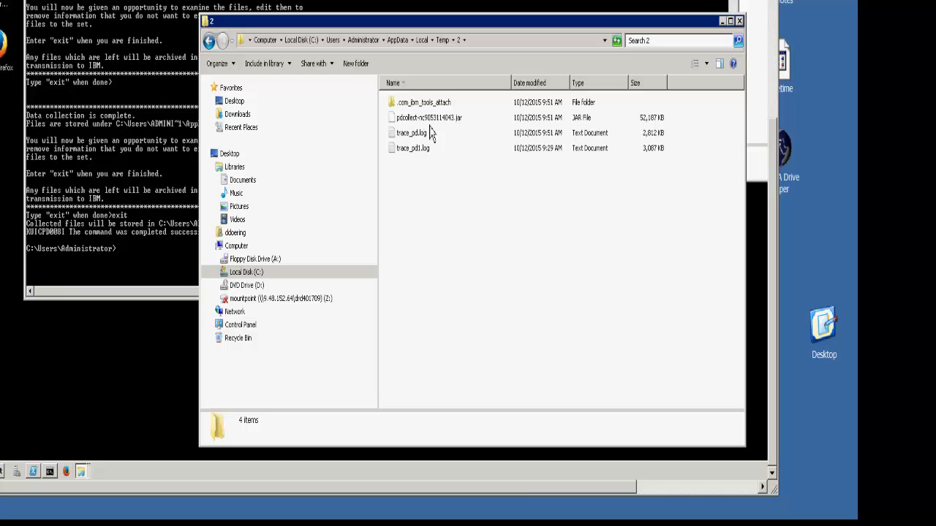
{"action": "mouse_move", "coordinate": [447, 124]}
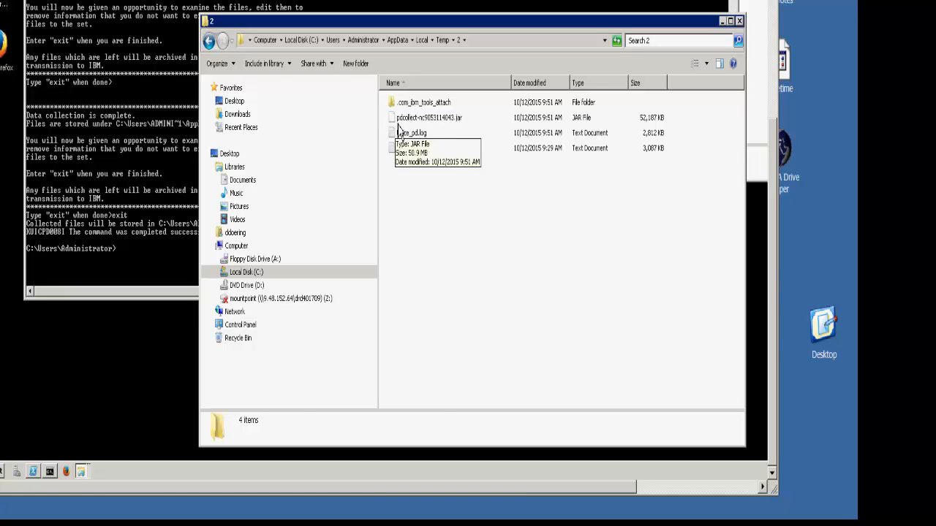
Step: Select the new pdcollect JAR (about 52 MB) to view its size and dates
{"action": "left_click", "coordinate": [428, 117]}
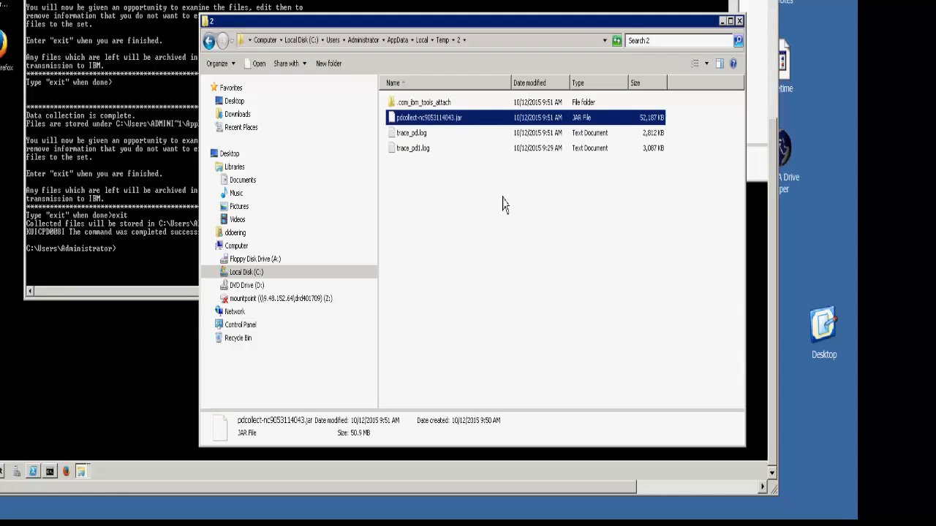
{"action": "mouse_move", "coordinate": [480, 239]}
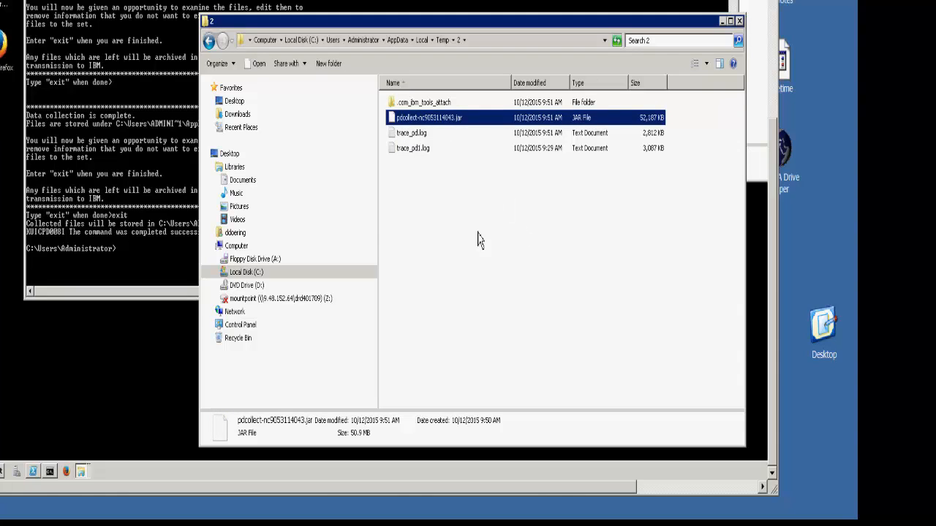
{"action": "mouse_move", "coordinate": [534, 267]}
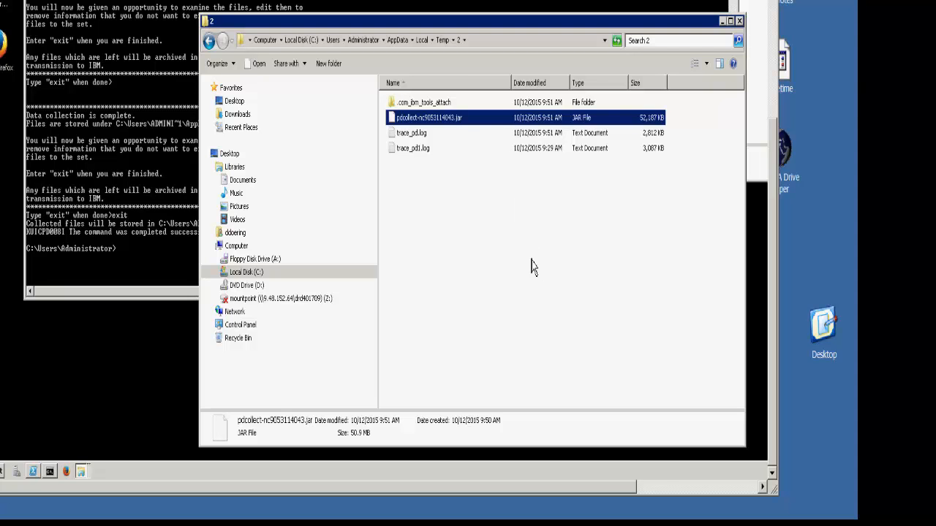